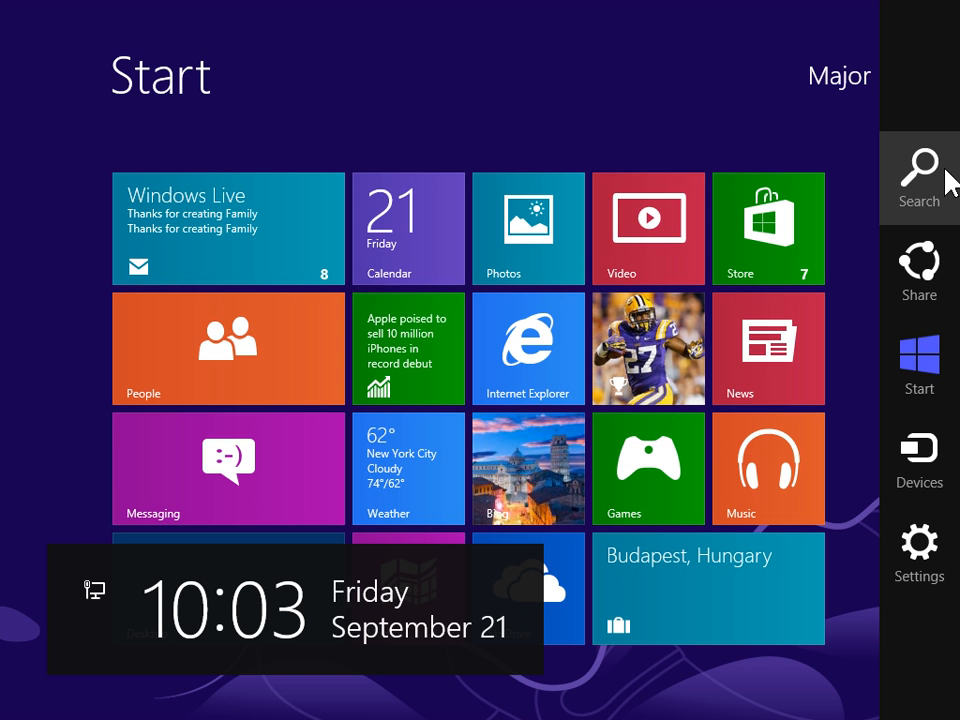
Step: Show the full Apps list from the Windows 8 Start screen
click(916, 170)
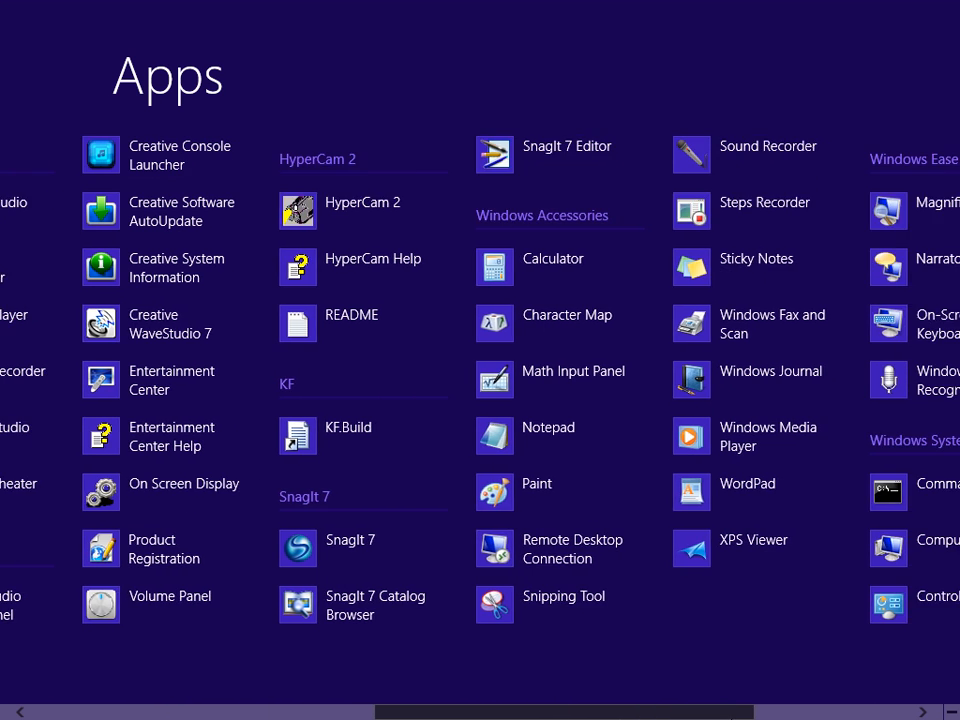
Step: Launch Control Panel and go to the Clock, Language, and Region category
click(936, 604)
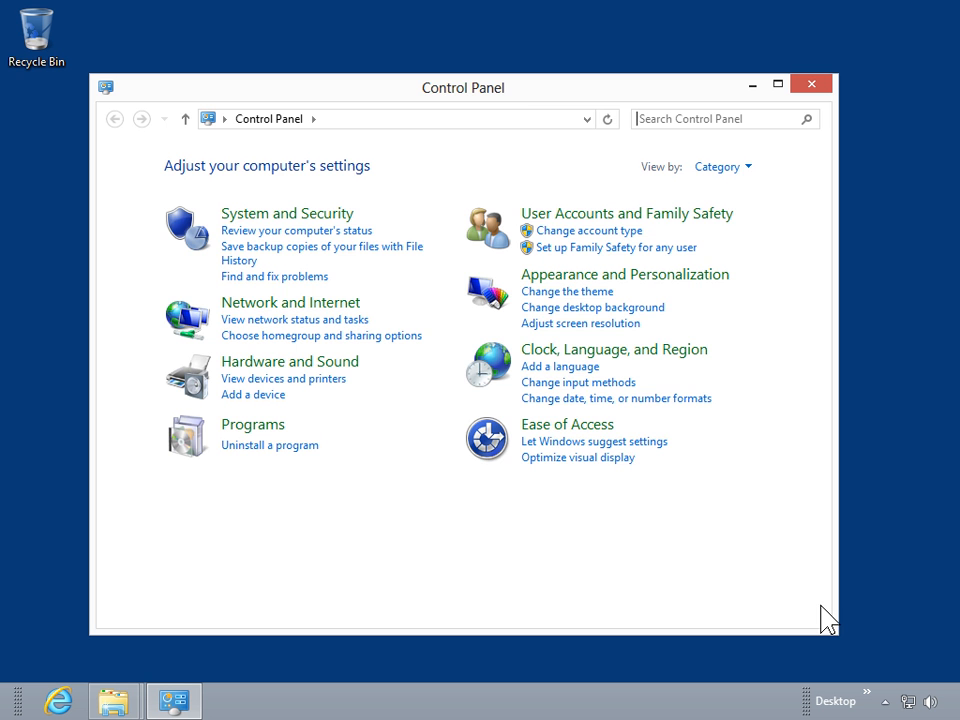
click(614, 348)
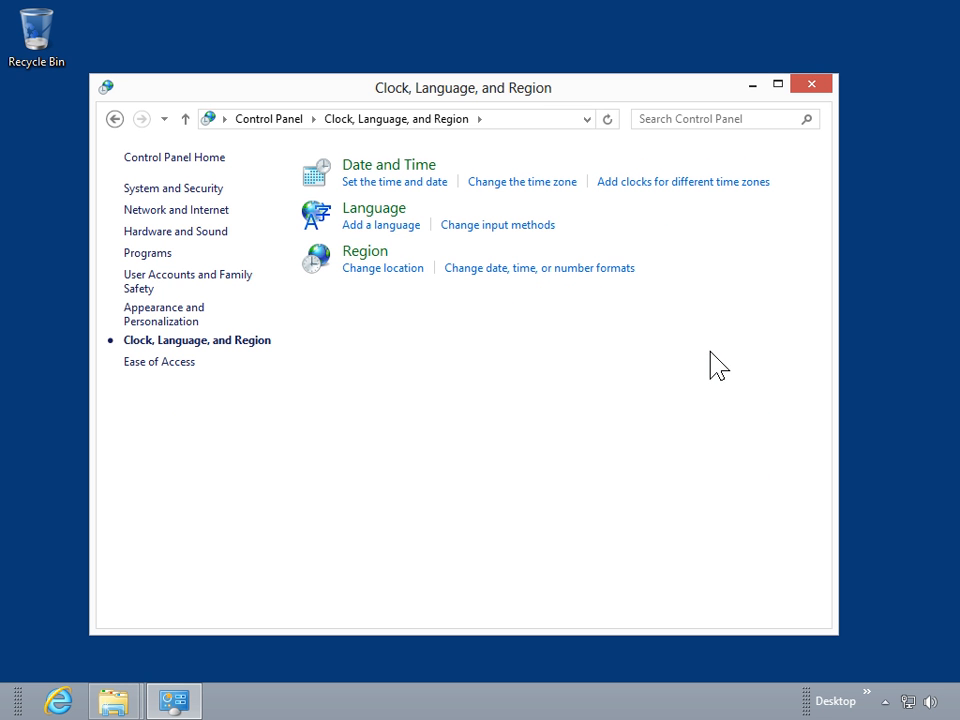
mouse_move(464, 200)
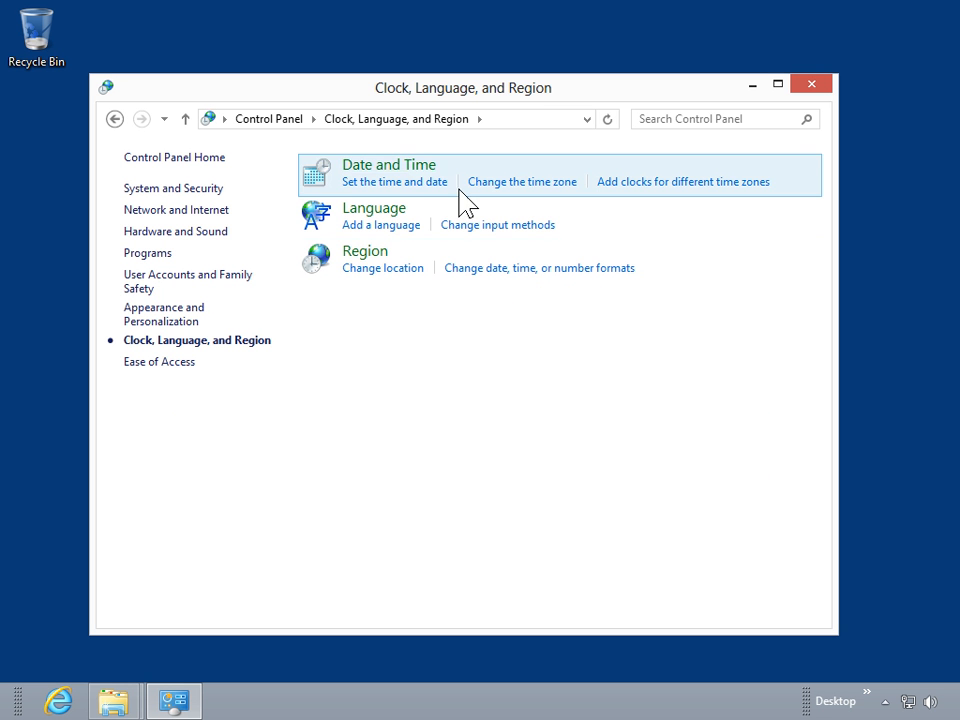
Step: Adjust the system clock to 11:04 AM, keeping Friday, September 21, 2012
click(394, 180)
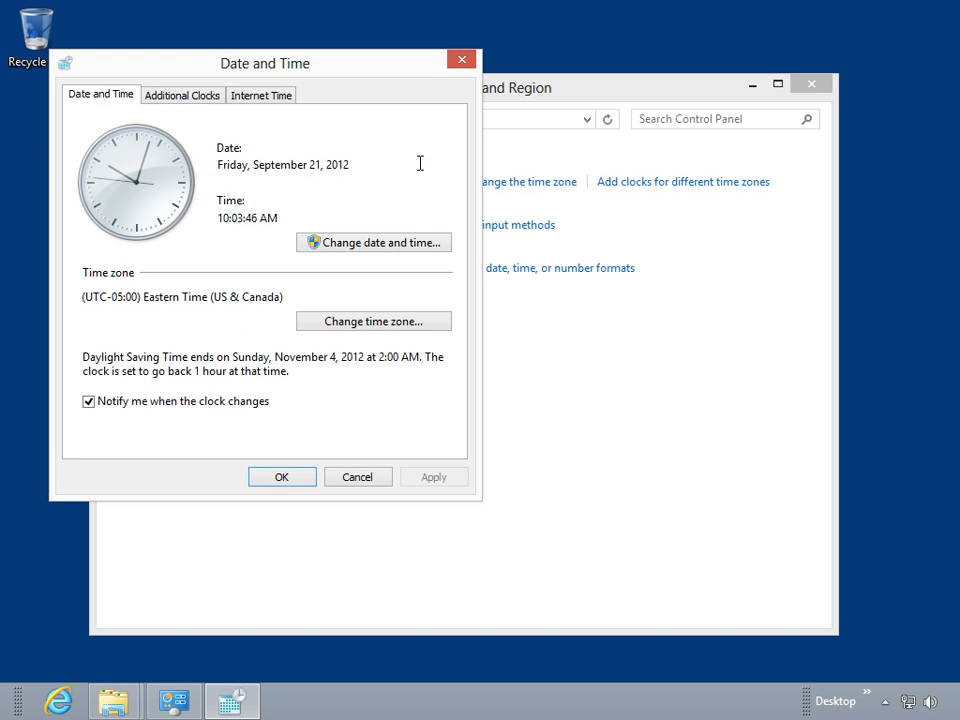
mouse_move(404, 244)
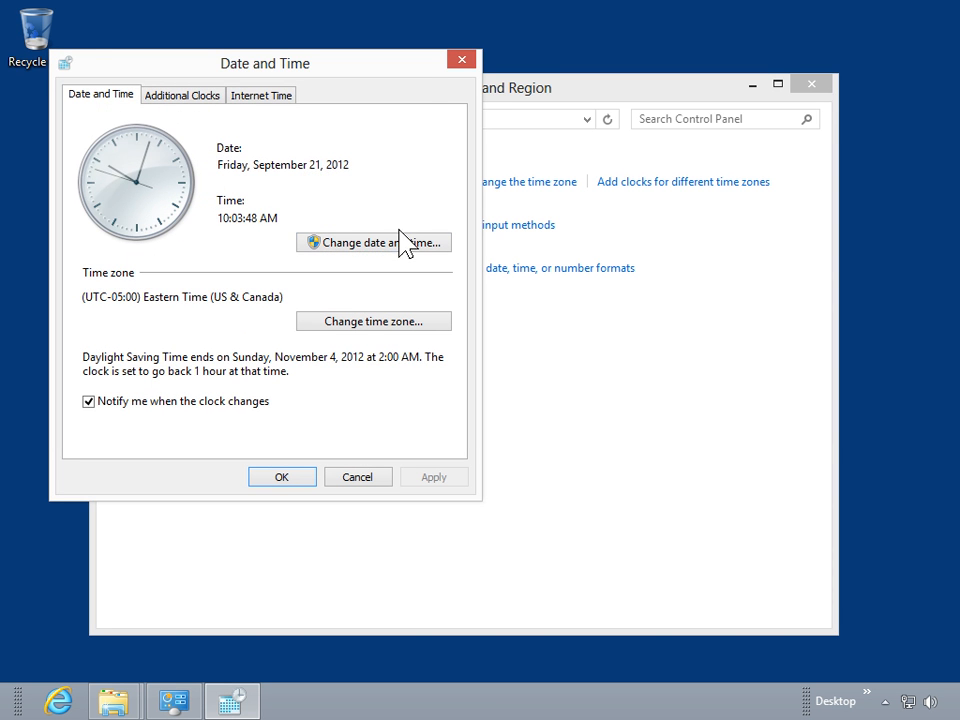
click(372, 242)
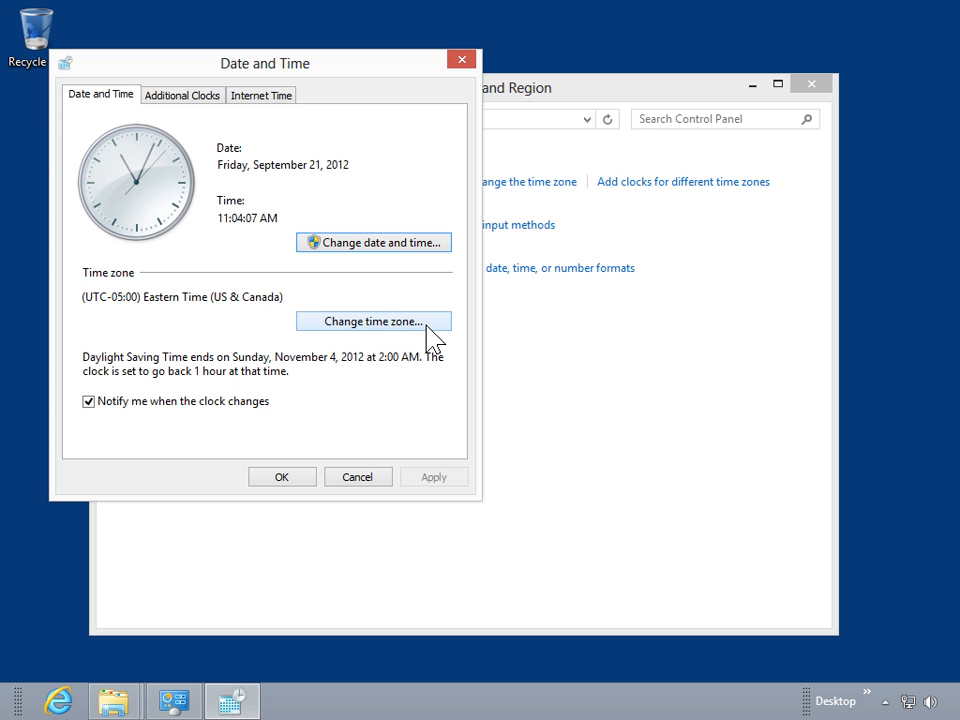
Step: Set the time zone to (UTC-07:00) Mountain Time (US & Canada) and close Date and Time
click(372, 320)
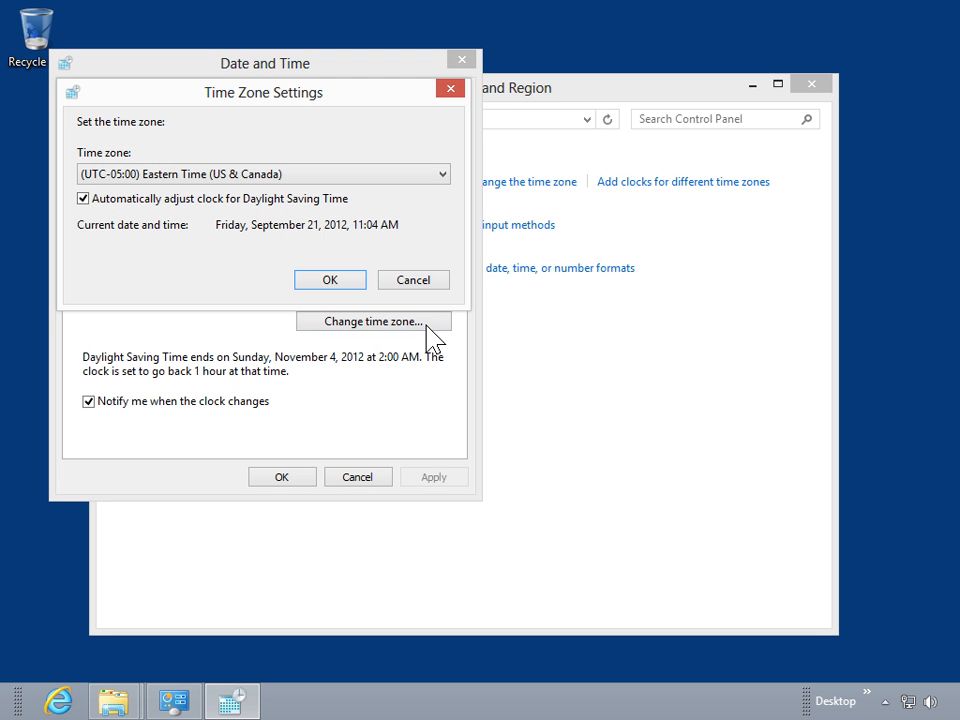
click(440, 172)
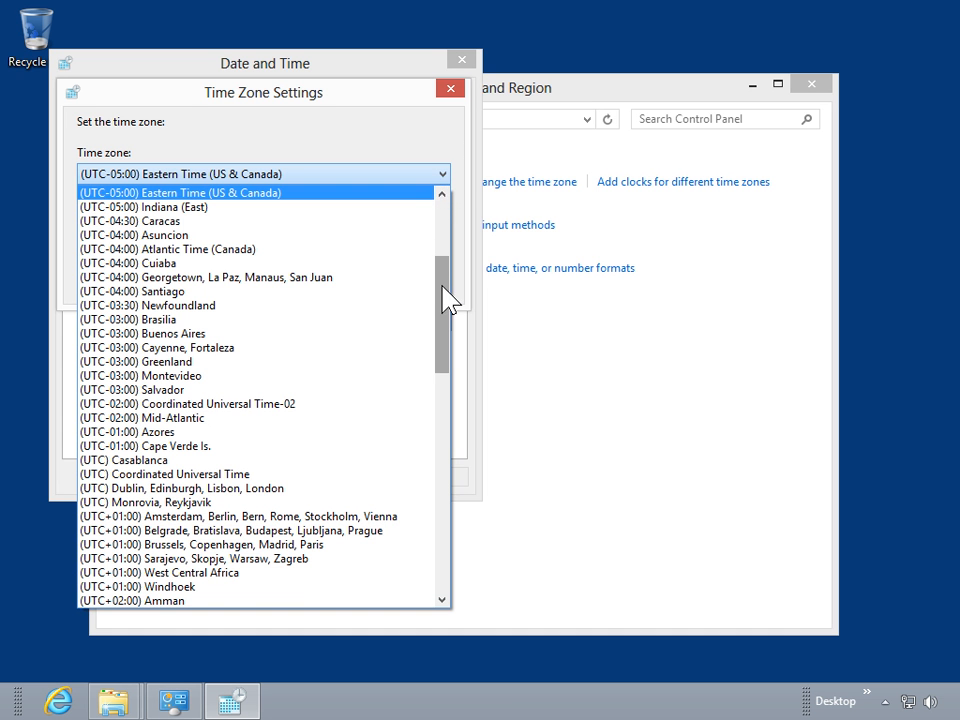
scroll(up, 3)
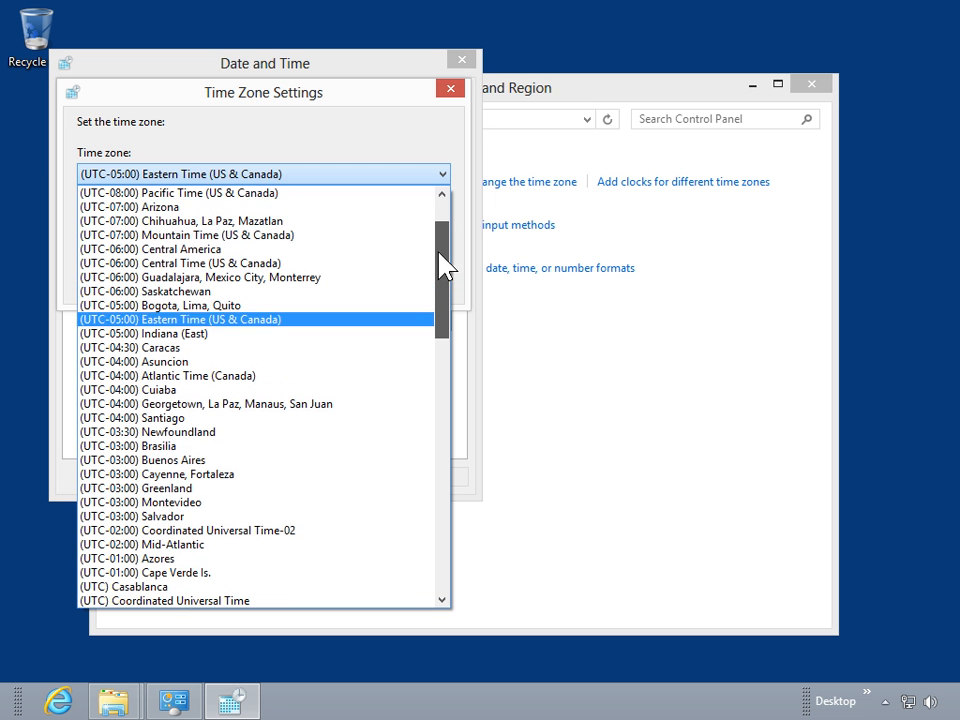
click(188, 234)
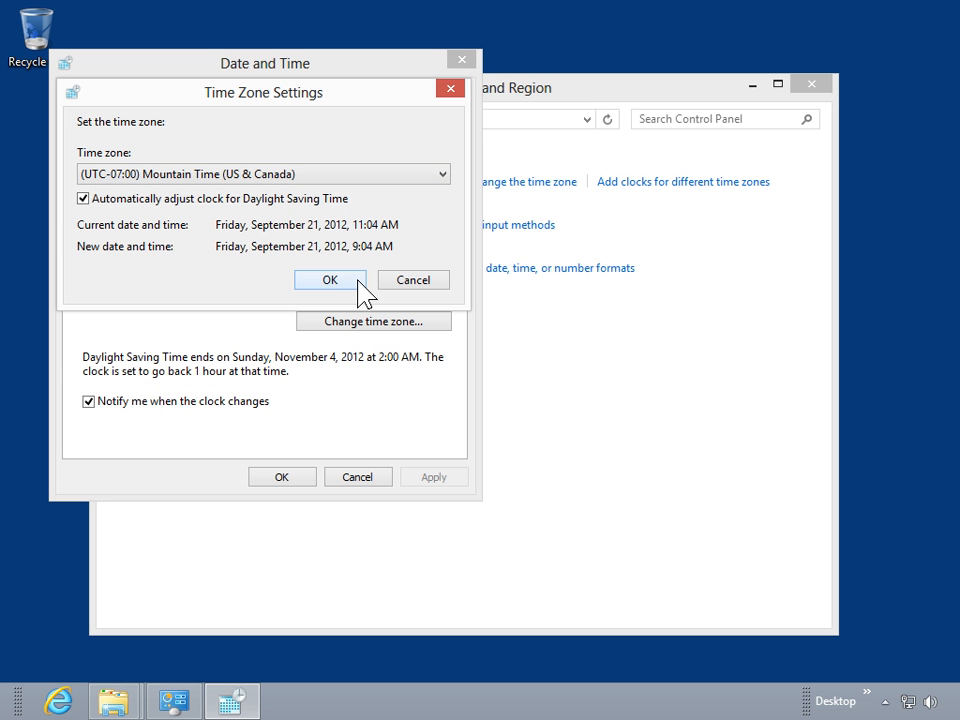
click(330, 280)
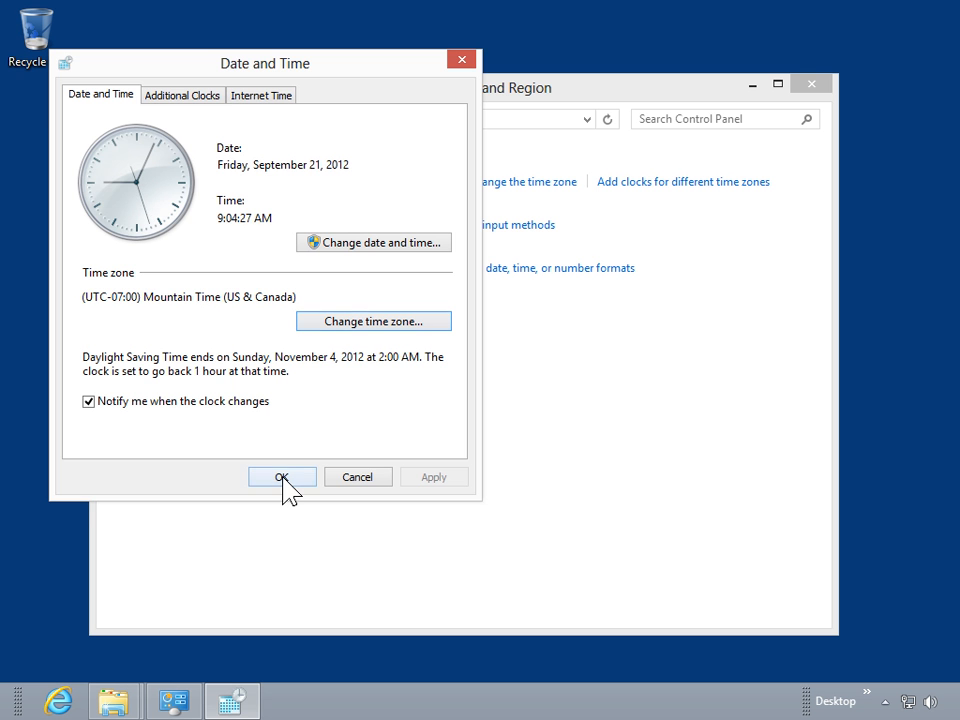
click(280, 476)
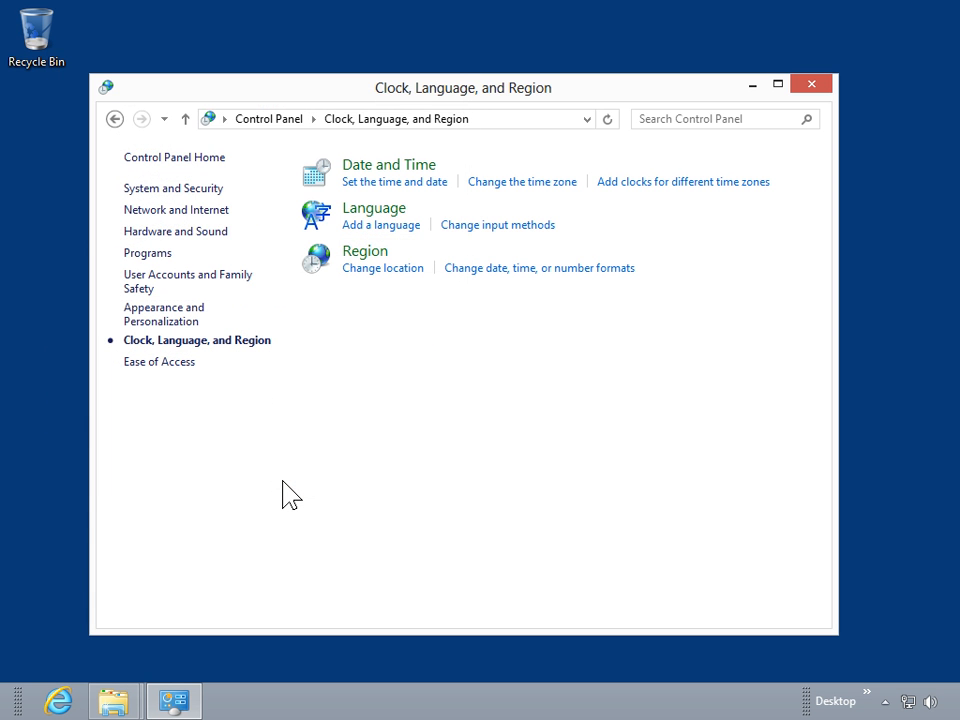